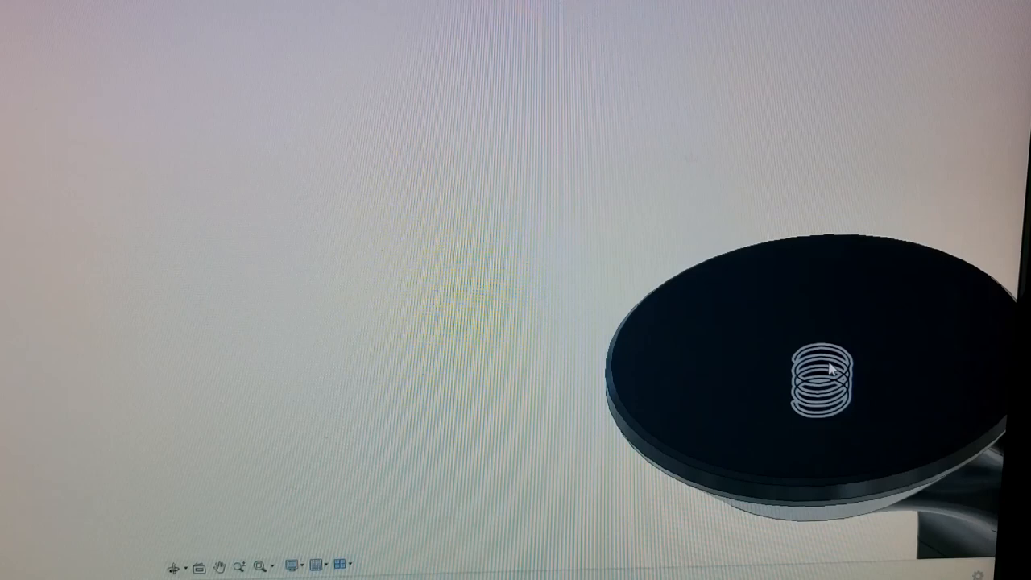
Step: Select the coiled helix curve standing on the disc's top face
click(822, 383)
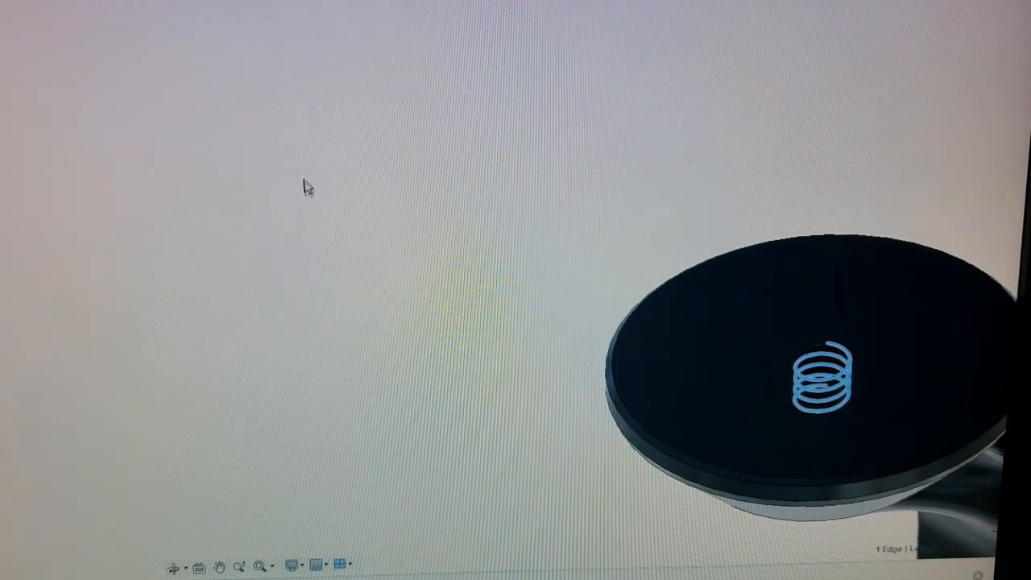